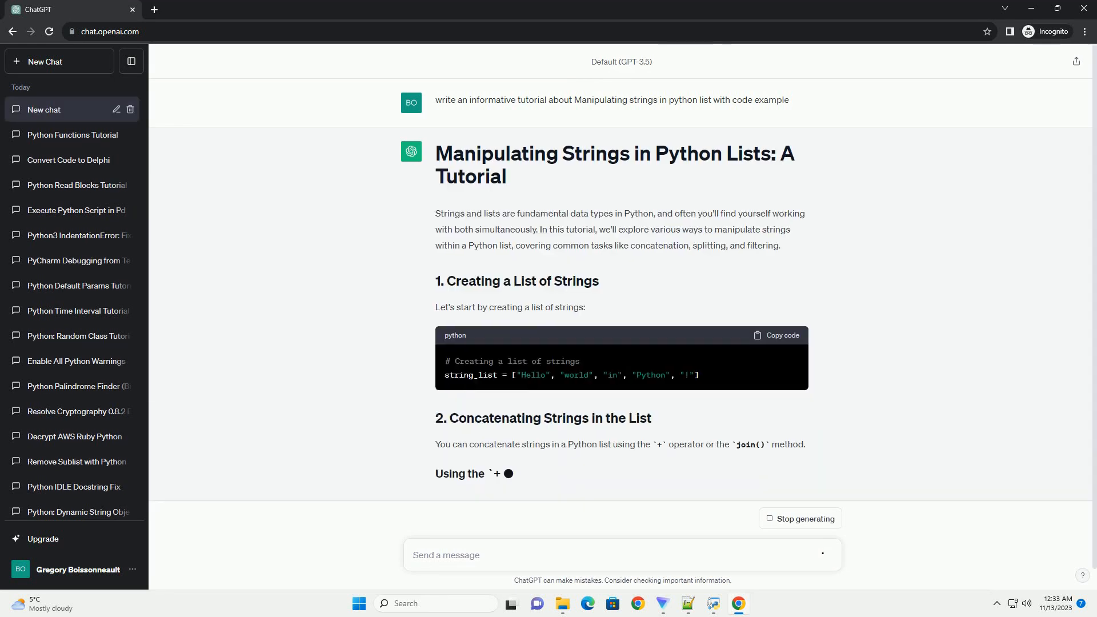
{"action": "scroll", "scroll_direction": "down", "scroll_amount": 3}
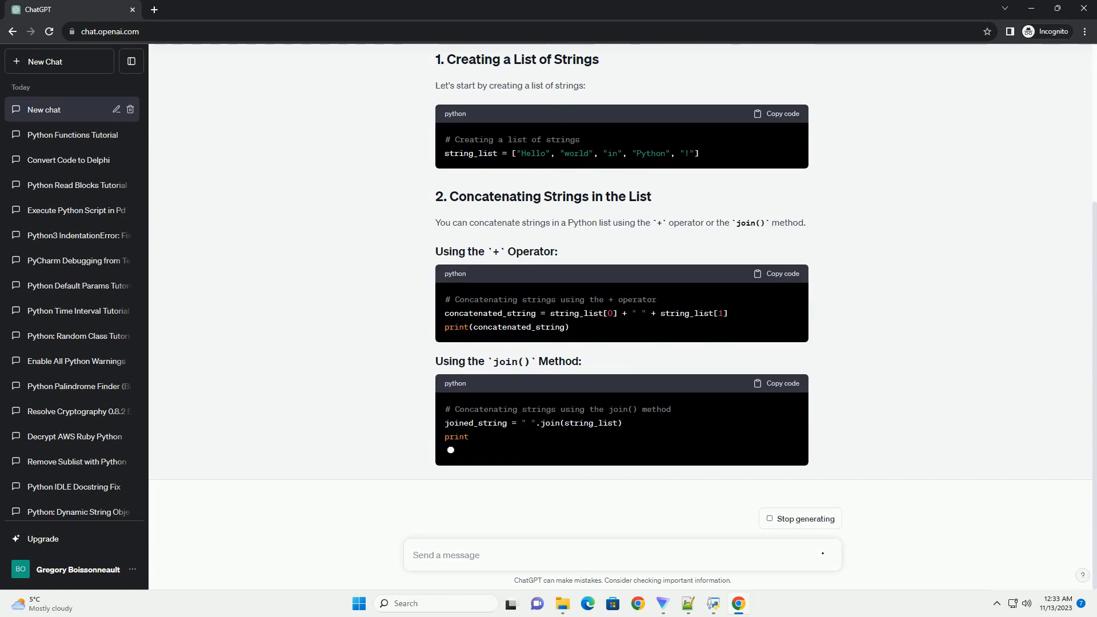
{"action": "scroll", "scroll_direction": "down", "scroll_amount": 3}
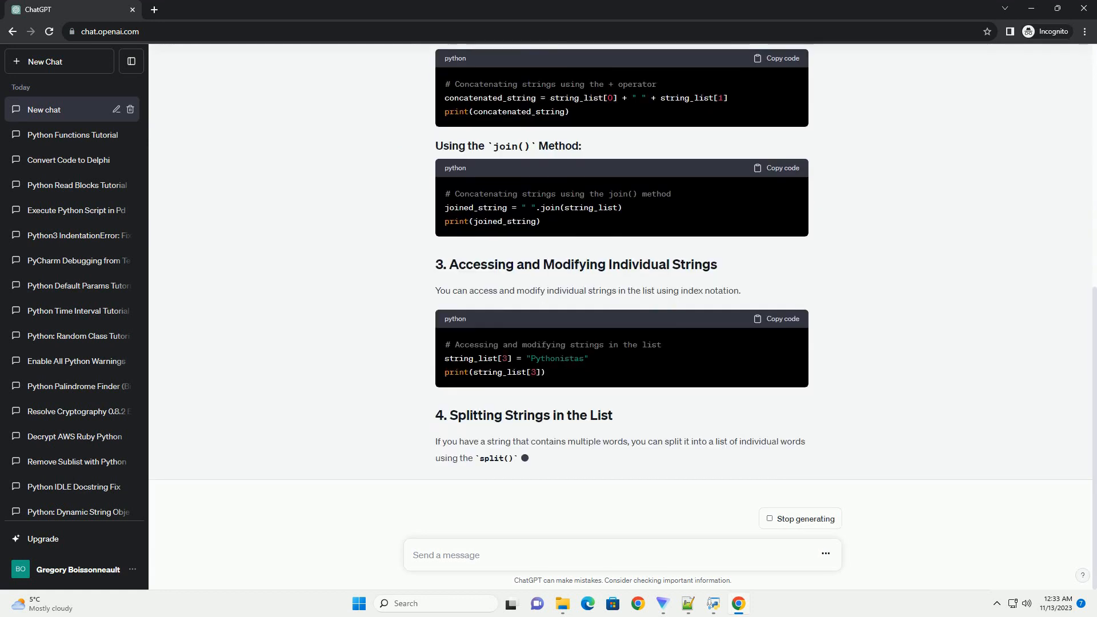
{"action": "scroll", "scroll_direction": "down", "scroll_amount": 3}
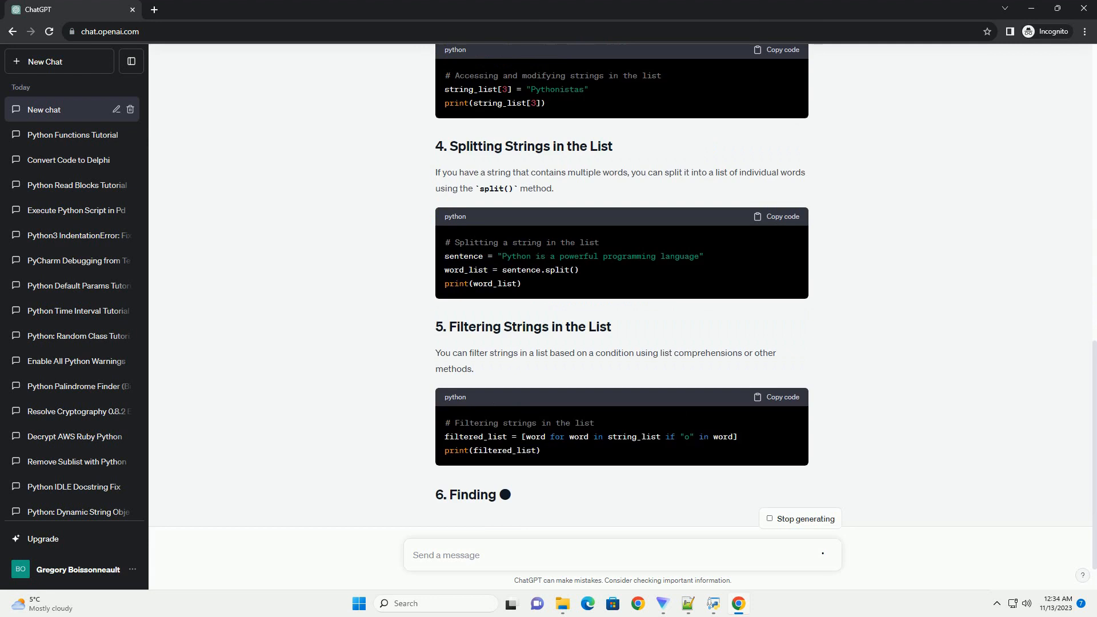